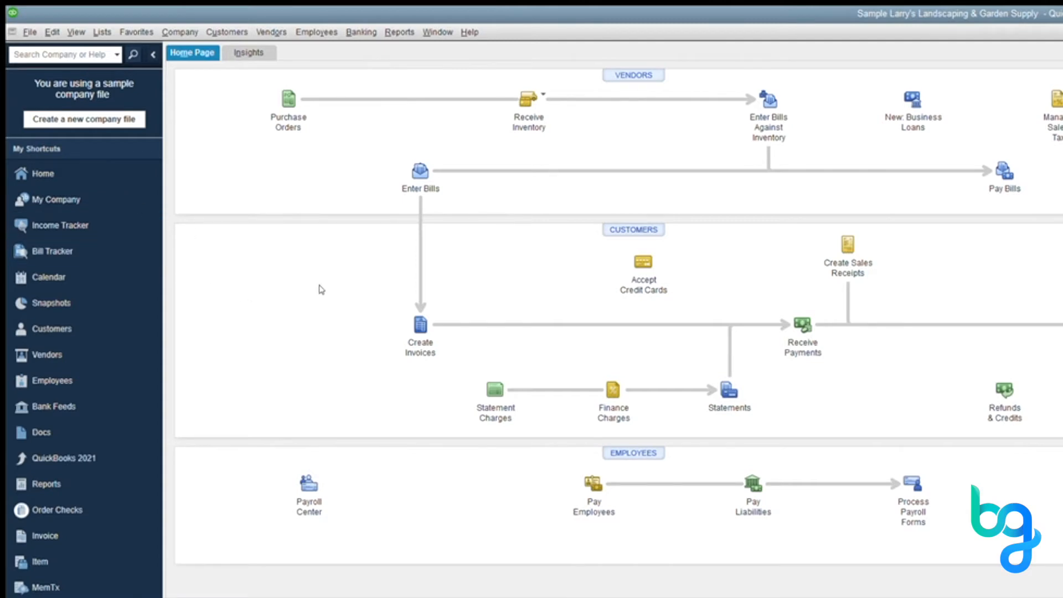
Step: Create a new invoice for Fortune's Cookies with a quantity of 250
{"action": "left_click", "coordinate": [419, 324]}
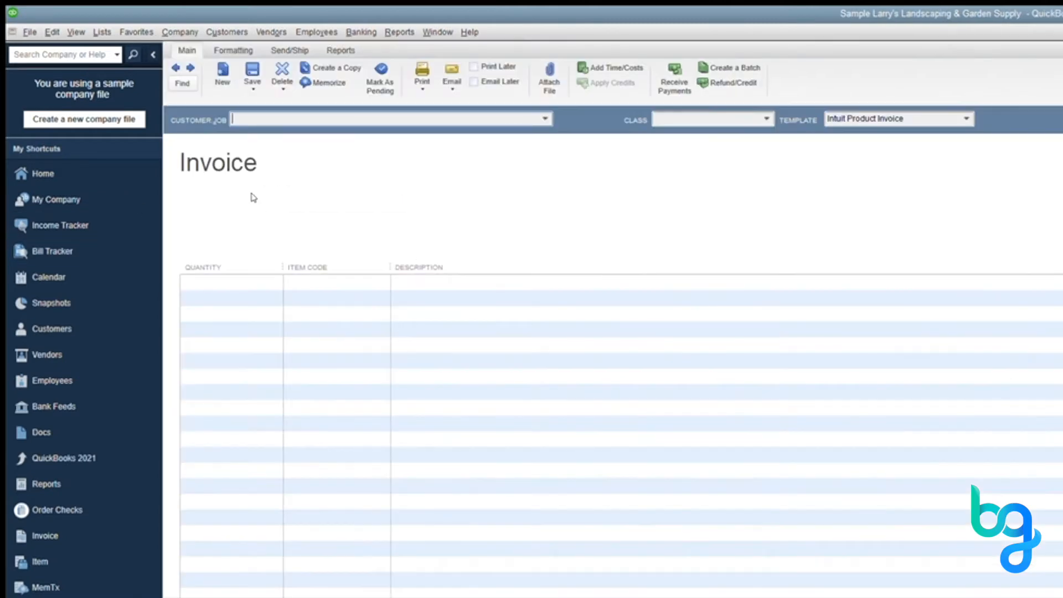
{"action": "left_click", "coordinate": [389, 118]}
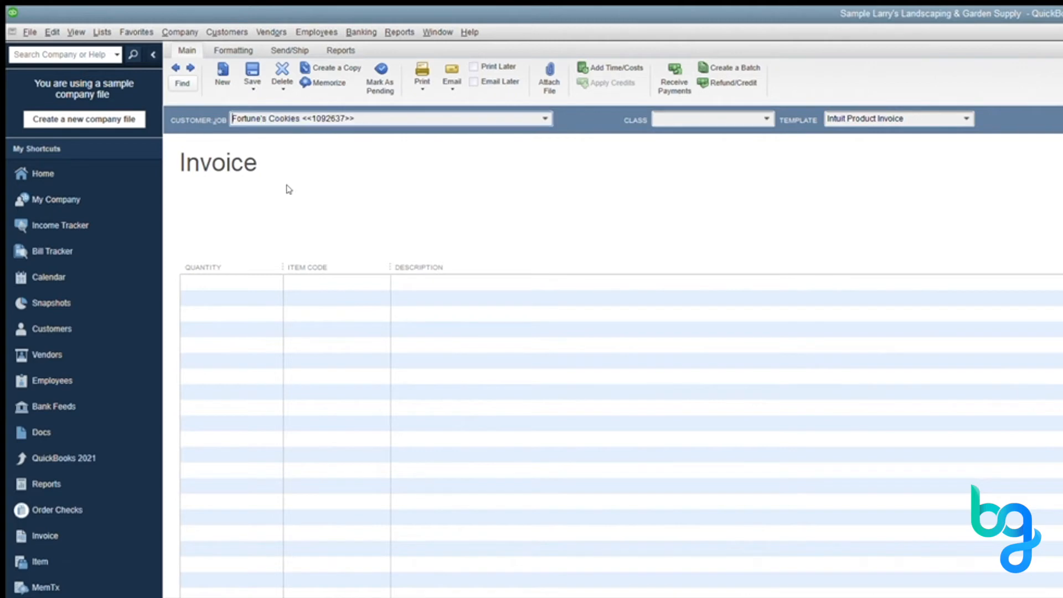
{"action": "type", "text": "250"}
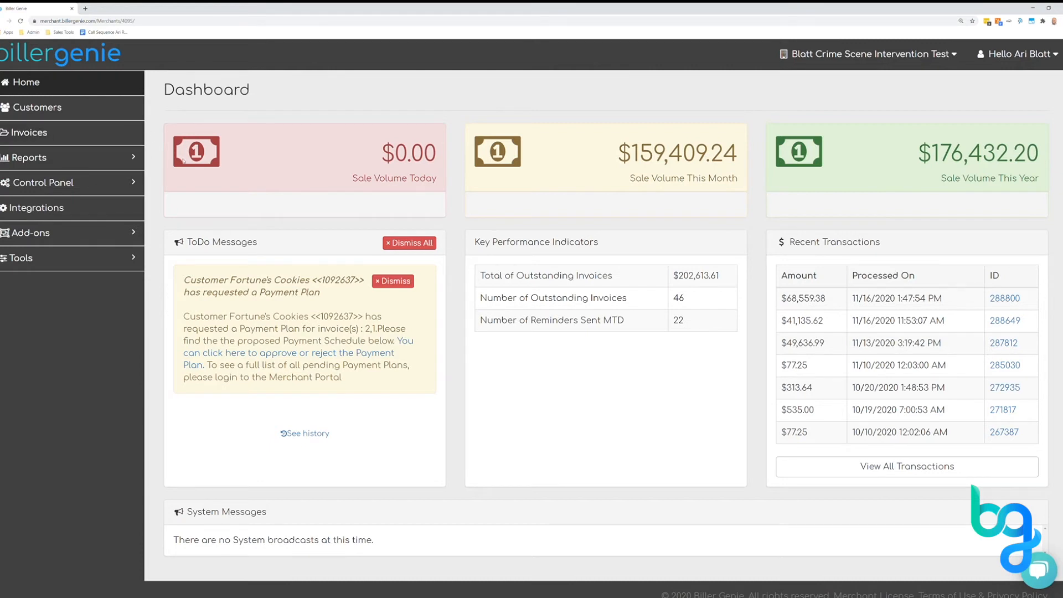
{"action": "mouse_move", "coordinate": [206, 183]}
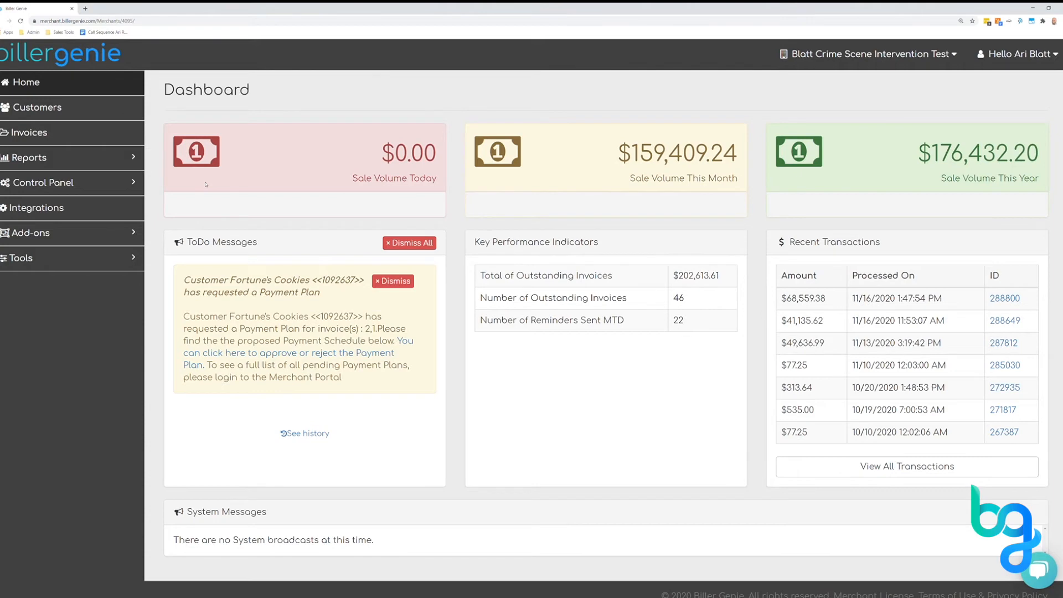
{"action": "mouse_move", "coordinate": [348, 143]}
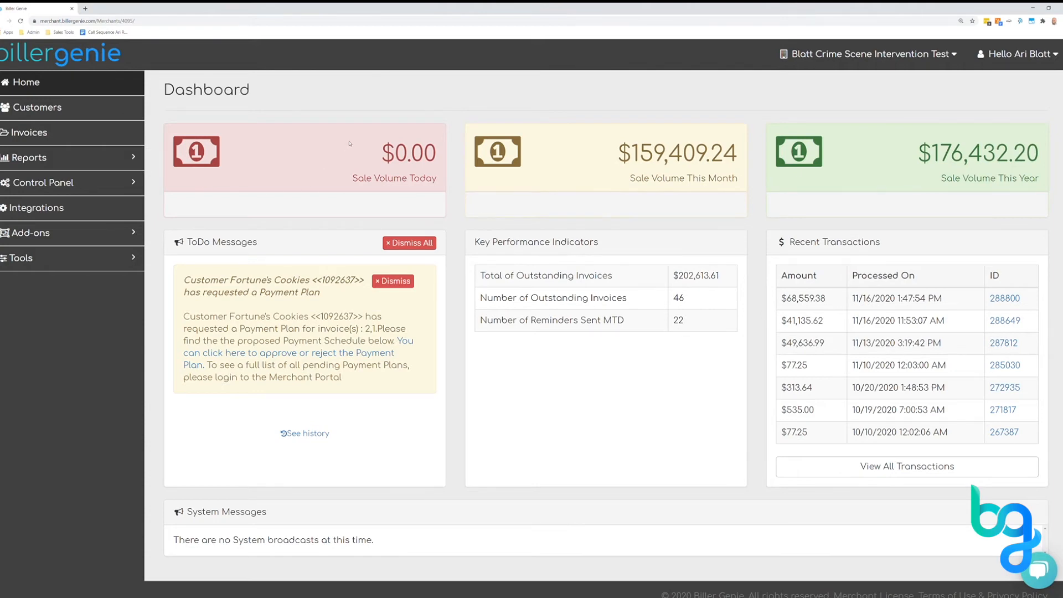
{"action": "mouse_move", "coordinate": [372, 183]}
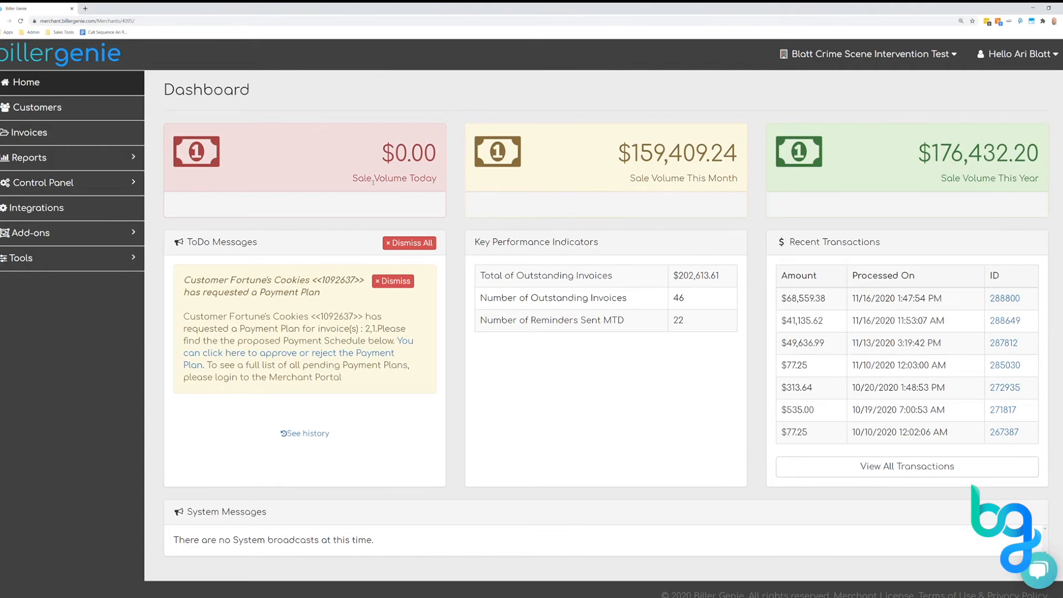
Step: Find the customer 'fortune' in Customers and view its Invoices list
{"action": "left_click", "coordinate": [38, 107]}
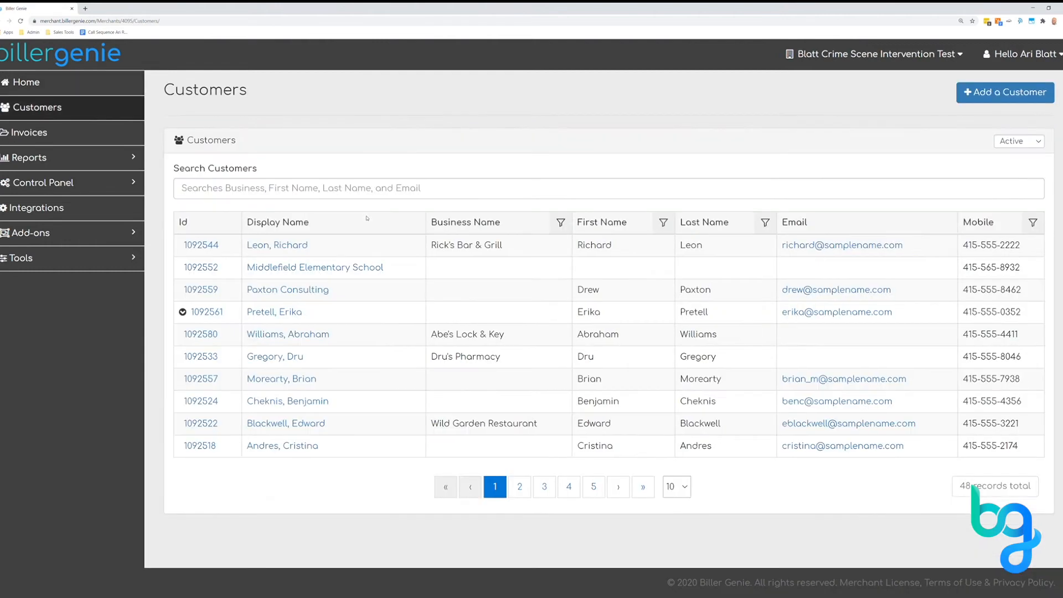
{"action": "type", "text": "fortune"}
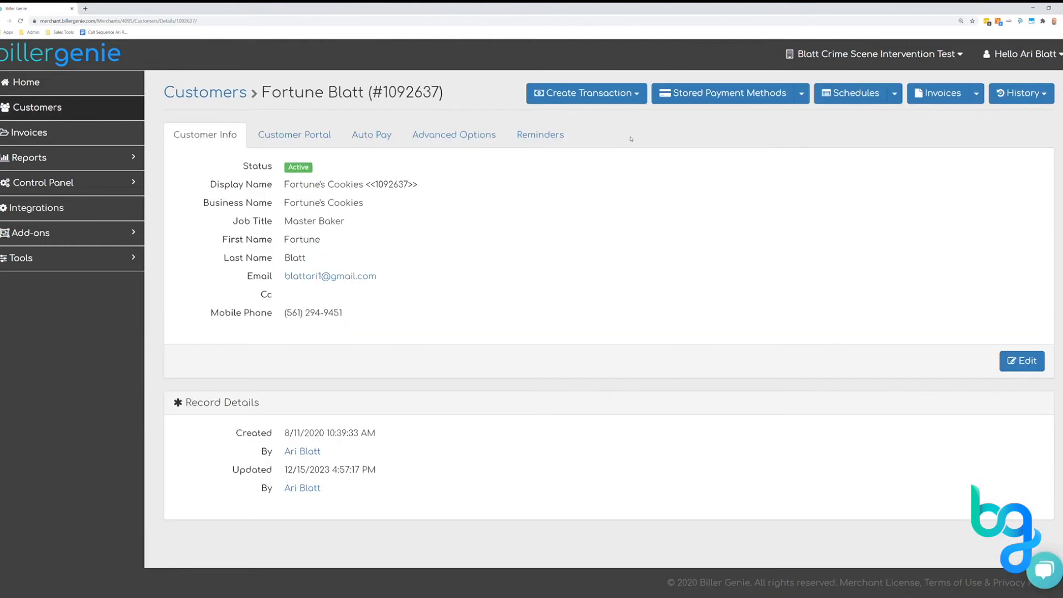
{"action": "left_click", "coordinate": [940, 93]}
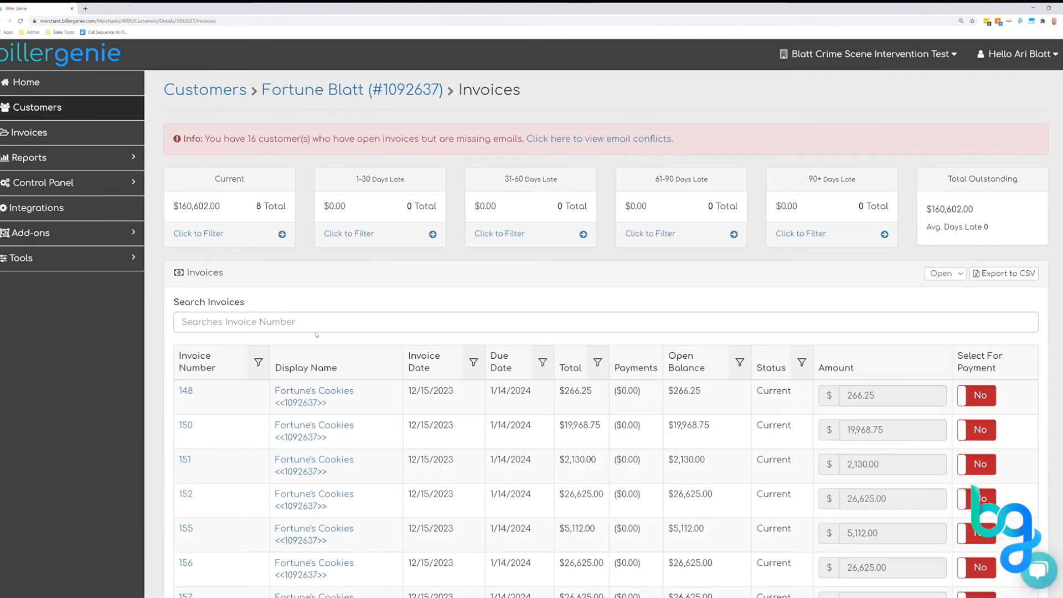
Step: Locate and view invoice 158 for Fortune's Cookies showing $53,250.00 due
{"action": "scroll", "scroll_direction": "down", "scroll_amount": 3}
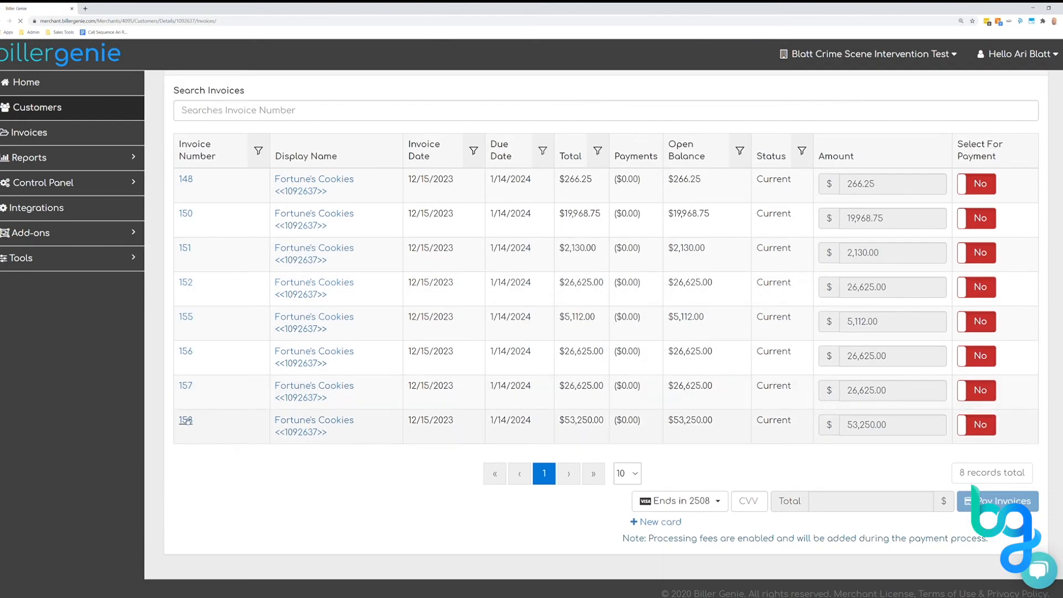
{"action": "left_click", "coordinate": [185, 419]}
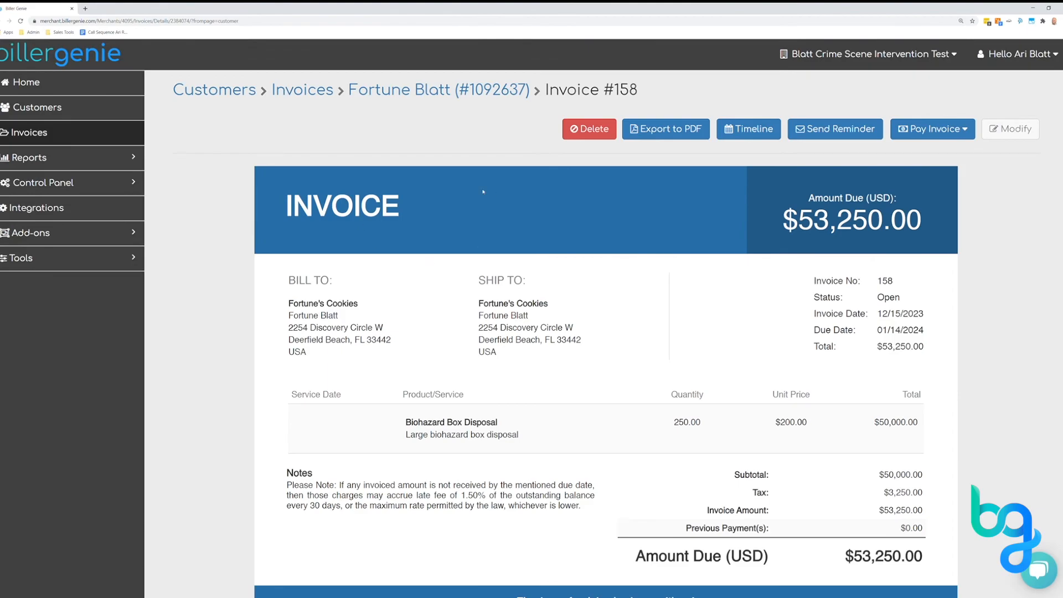
{"action": "left_click", "coordinate": [834, 128]}
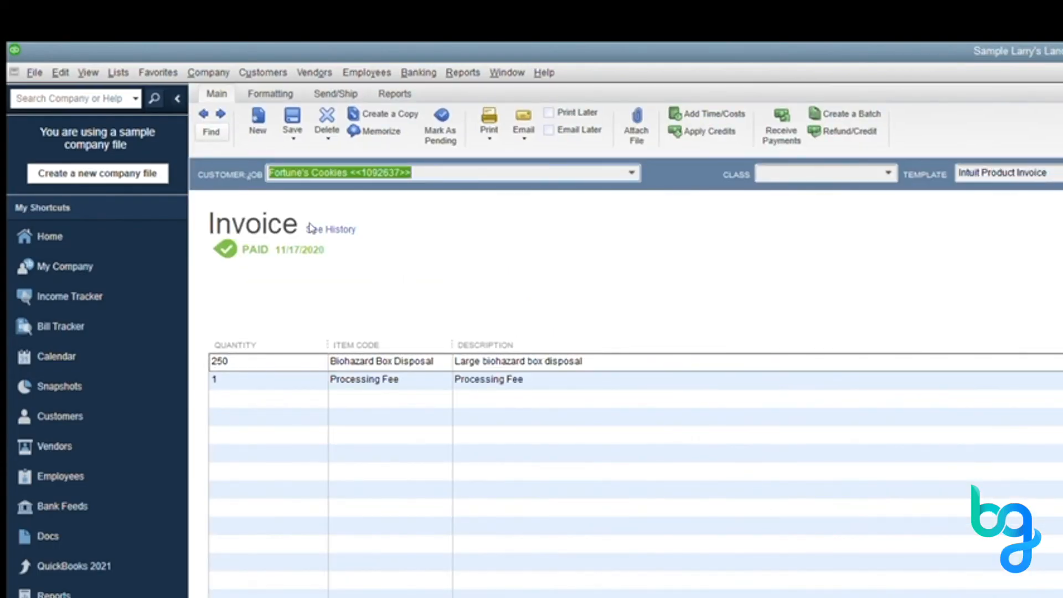
{"action": "mouse_move", "coordinate": [237, 216]}
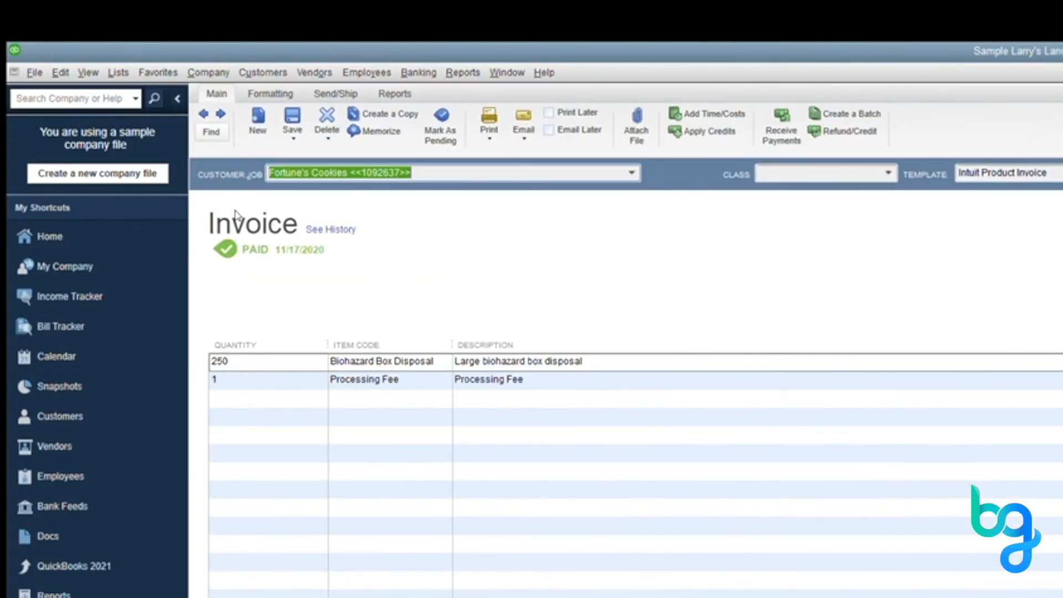